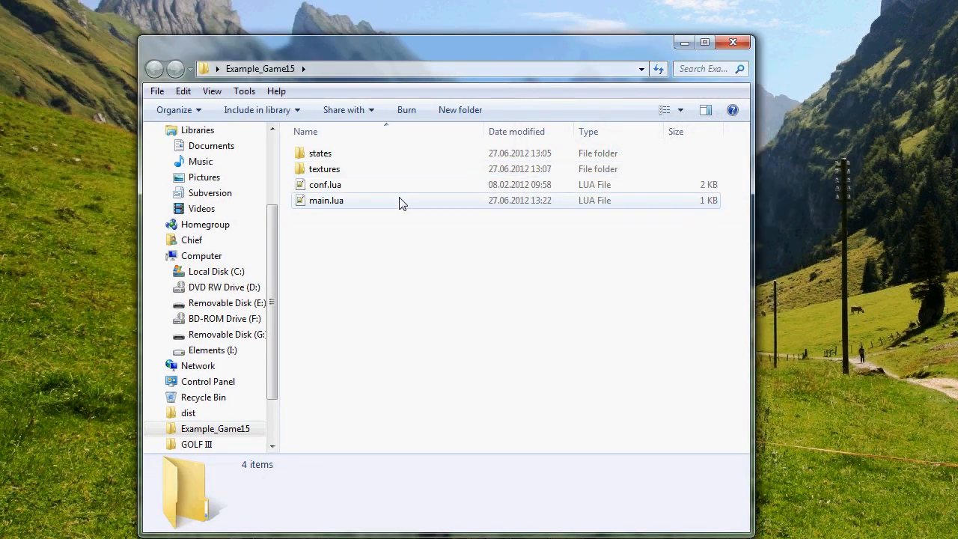
mouse_move(401, 202)
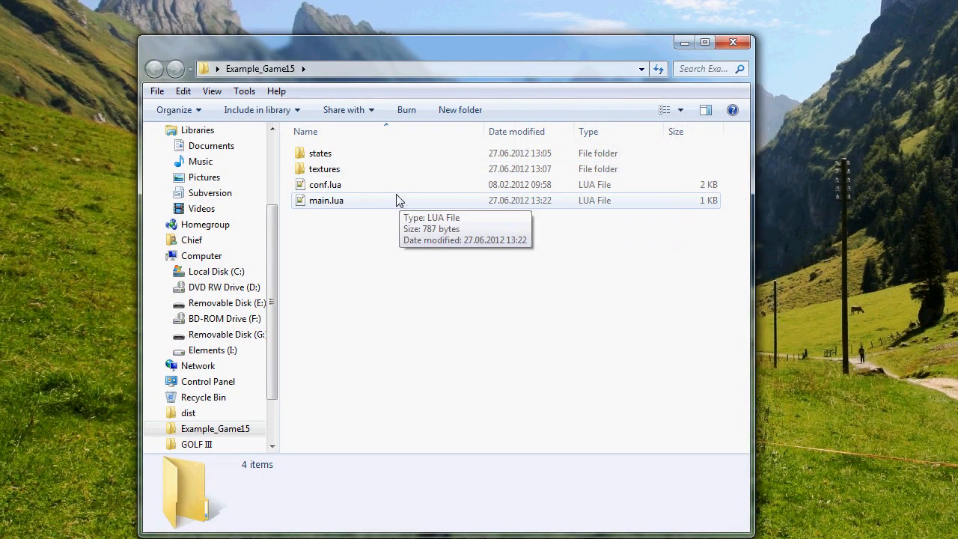
Open conf.lua from the Example_Game15 folder in Notepad++.
double_click(325, 184)
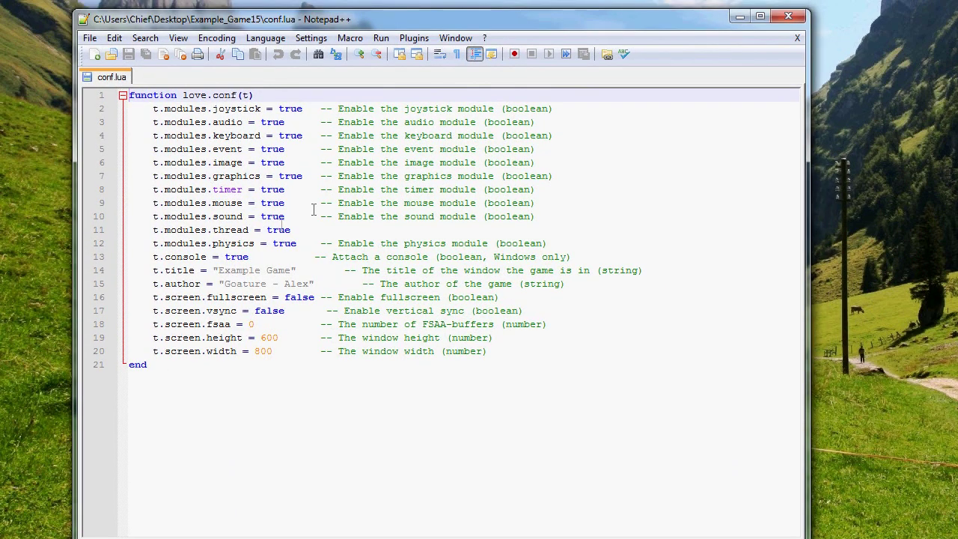
Change a conf.lua setting from true to false and save the file.
type("fal")
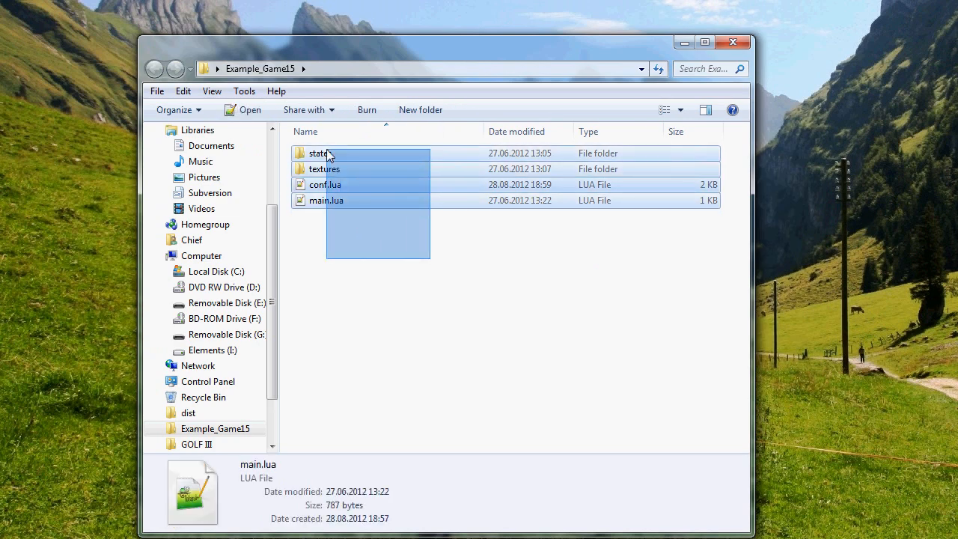
Zip the two folders and two Lua files, then rename the archive to ExGame.love.
right_click(321, 153)
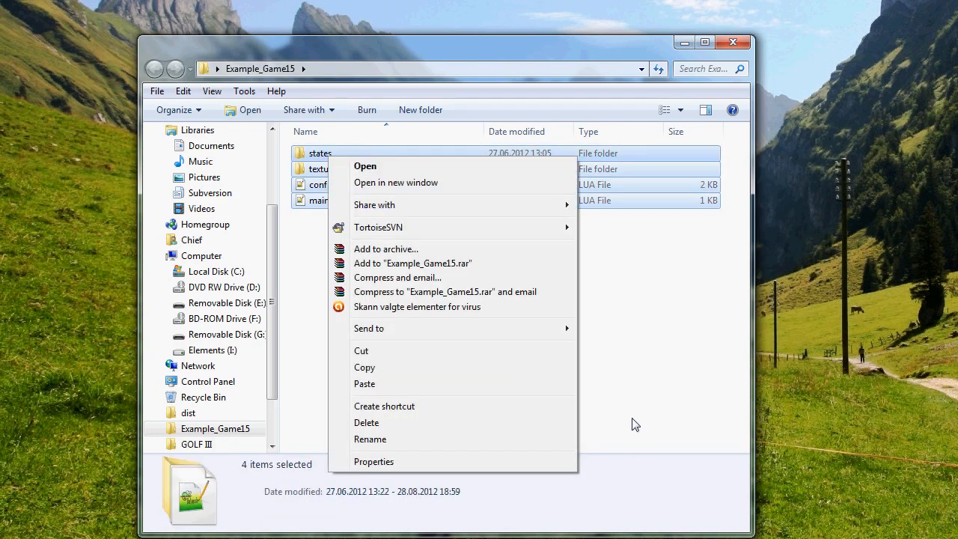
left_click(375, 235)
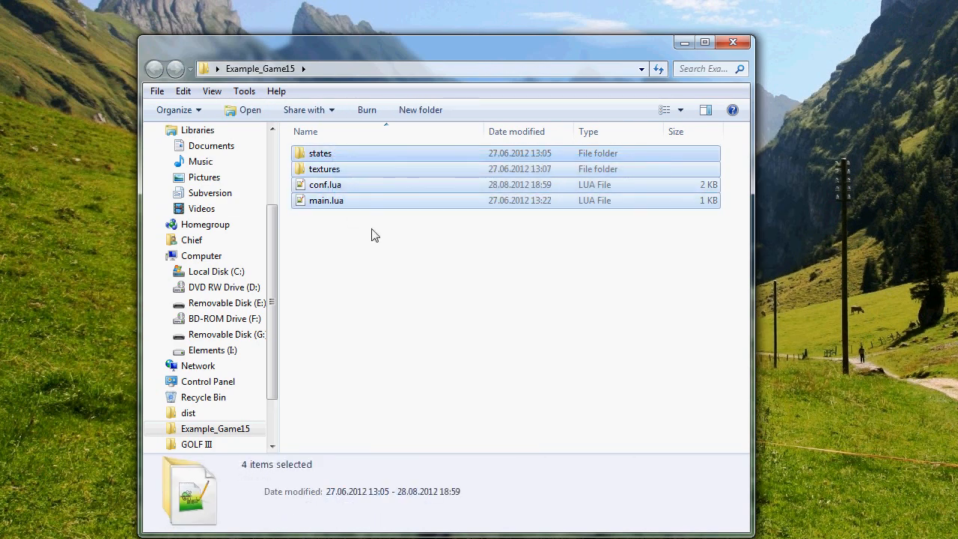
right_click(326, 200)
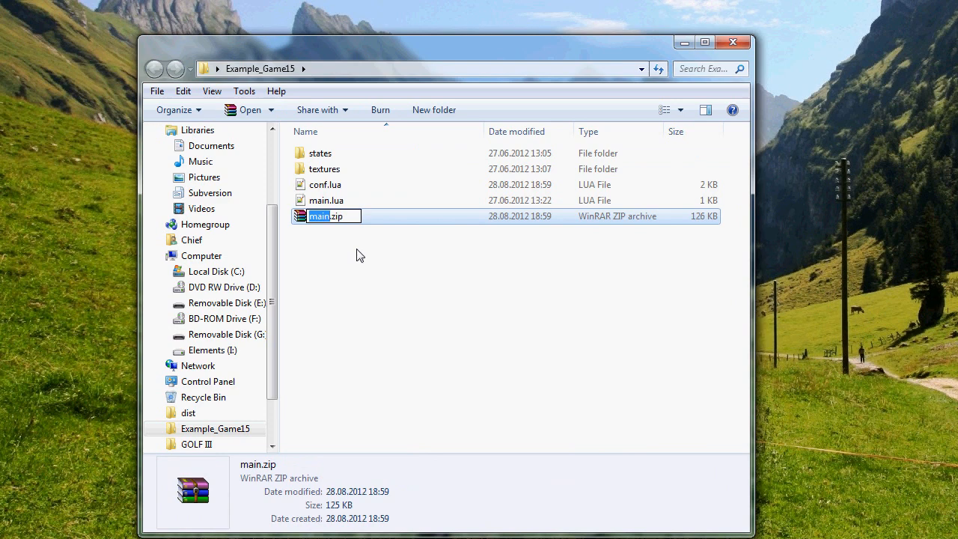
type("ExGame")
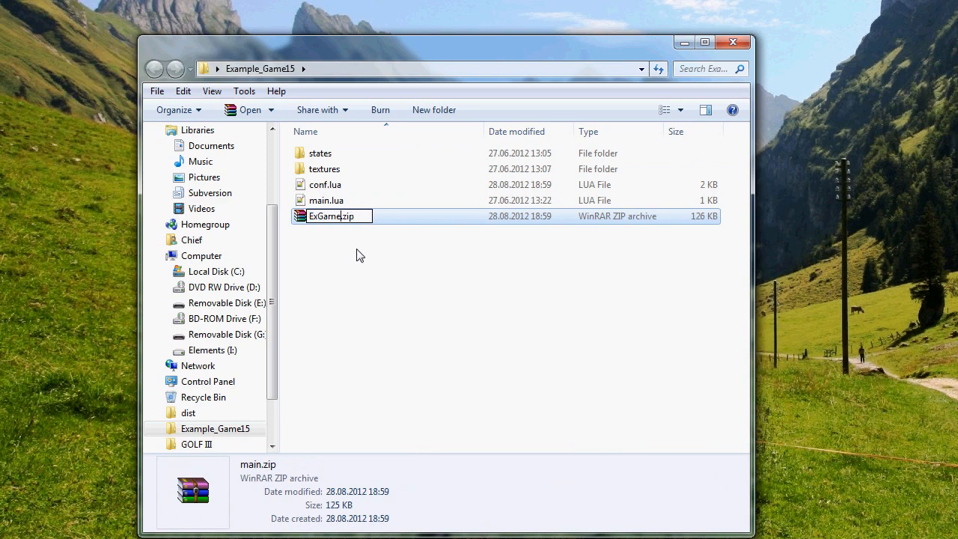
key("BackSpace")
type("love")
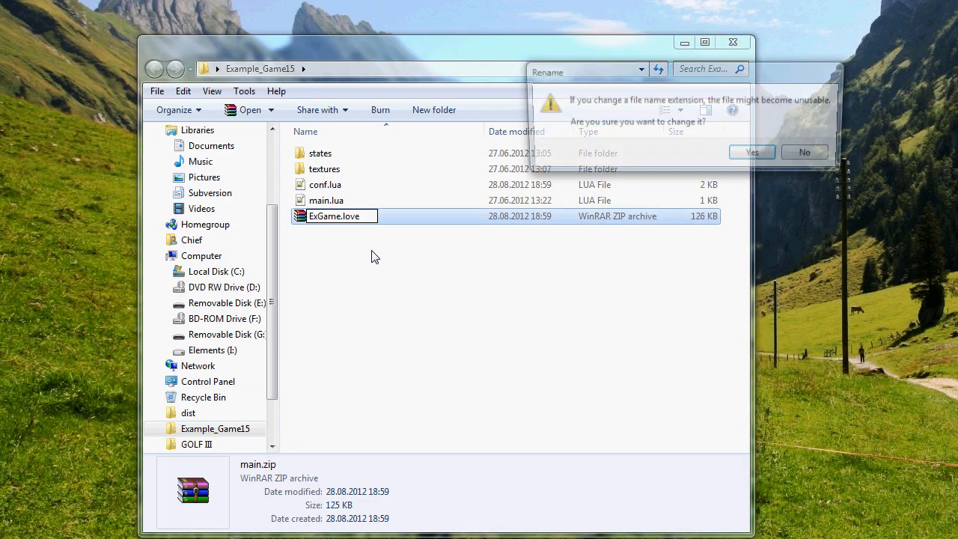
left_click(752, 152)
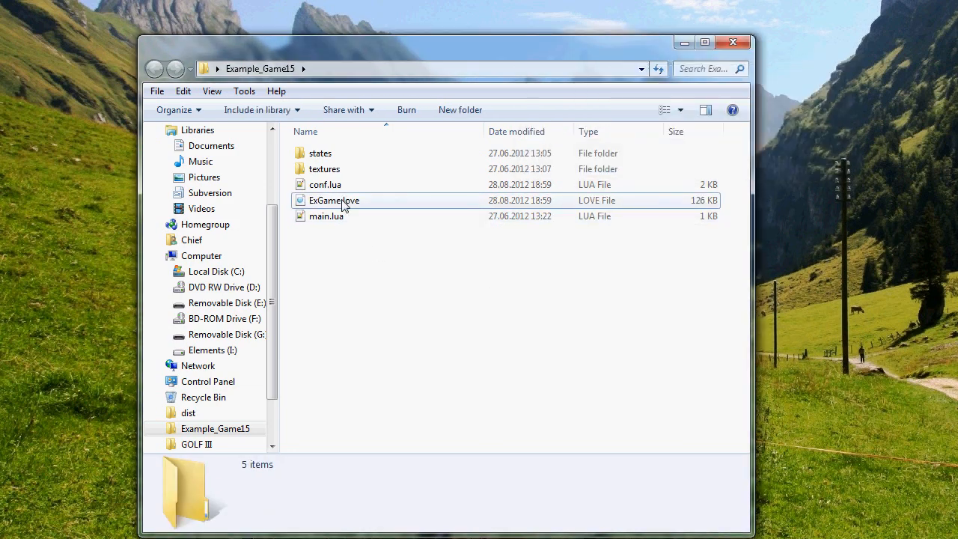
Test-run ExGame.love, then move it onto the desktop beside Example_Game15.
double_click(334, 199)
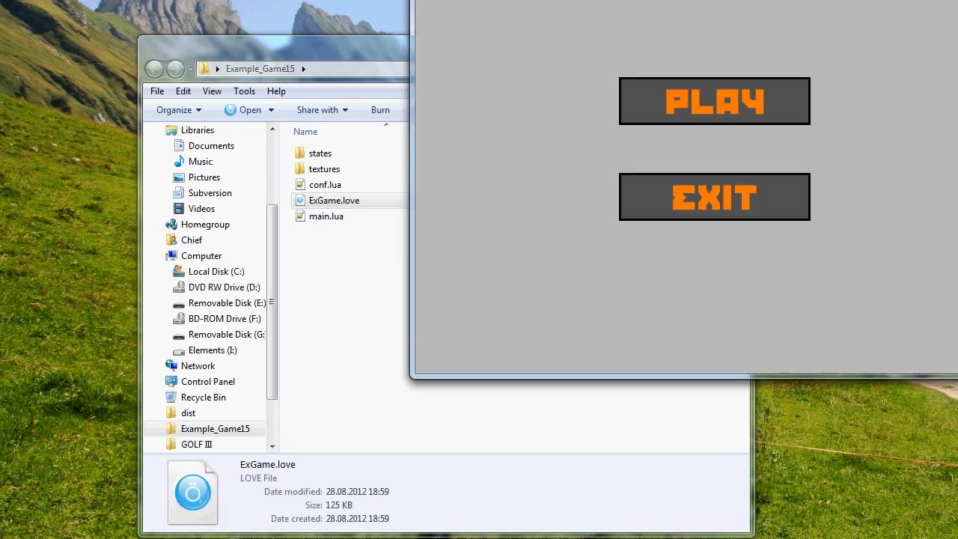
double_click(334, 200)
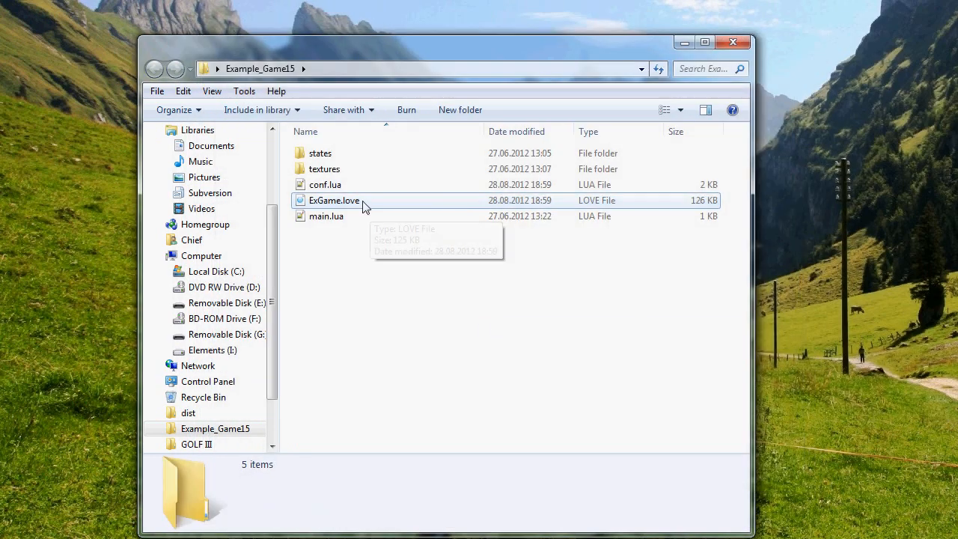
left_click(334, 200)
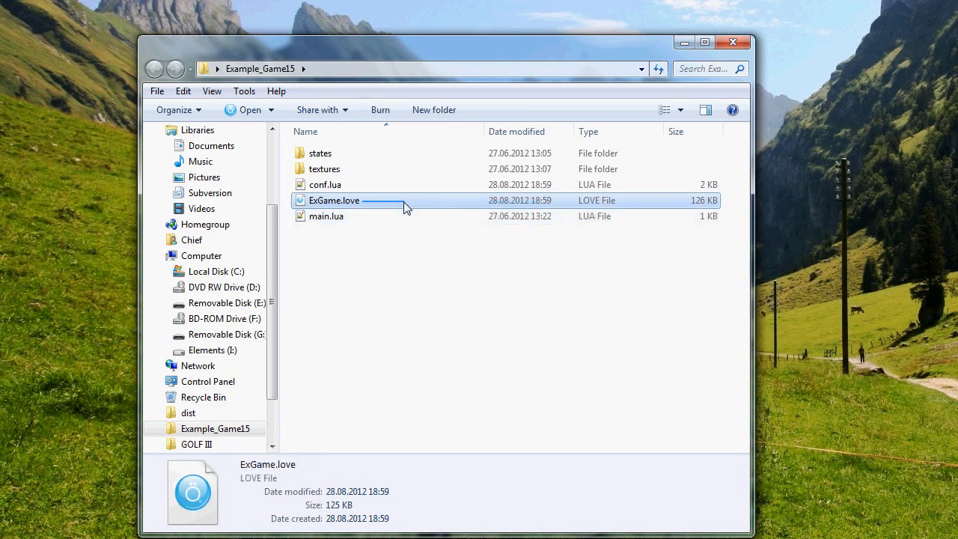
left_click_drag(352, 199, 80, 146)
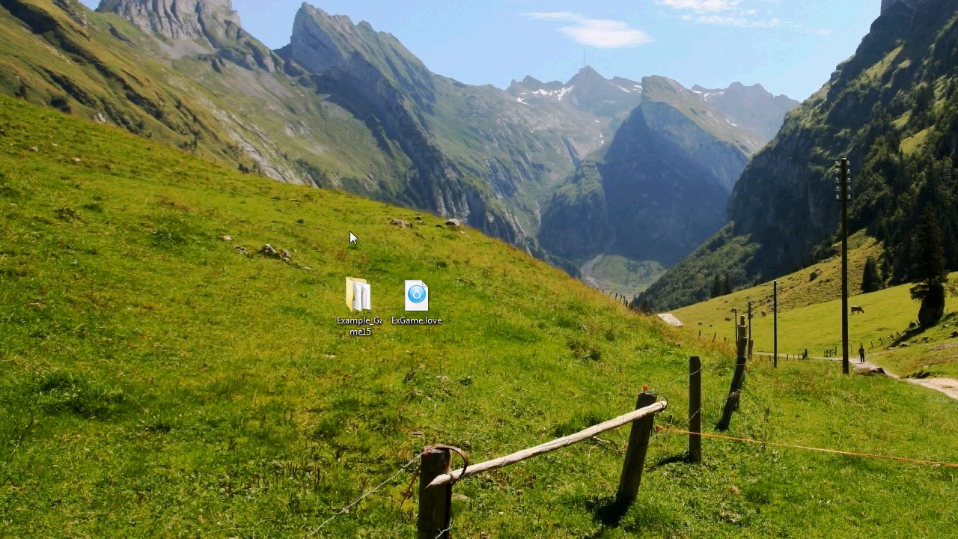
left_click_drag(358, 296, 244, 292)
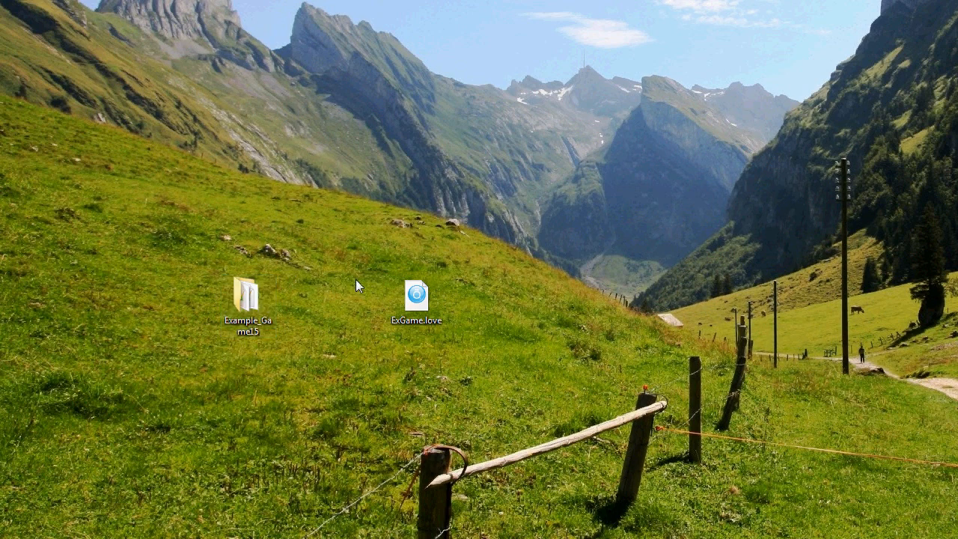
mouse_move(866, 128)
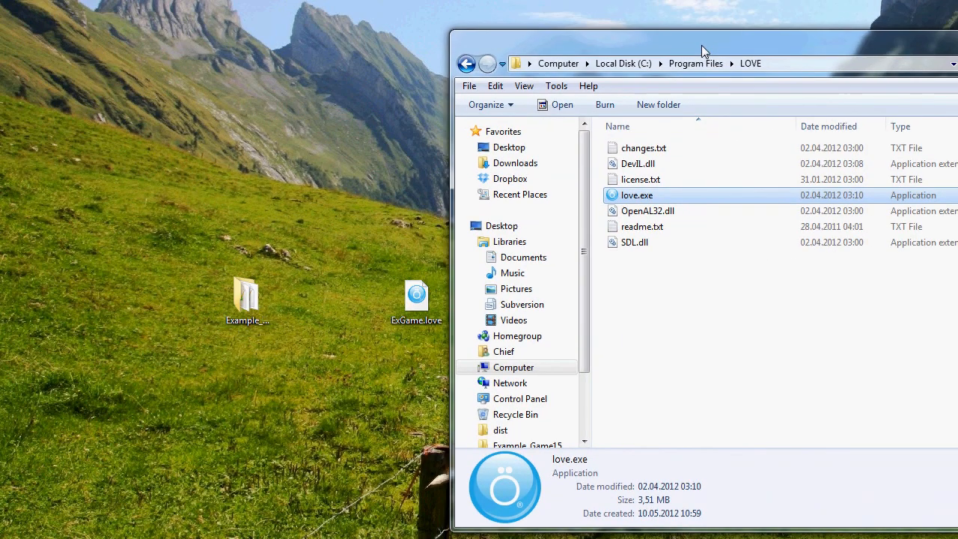
Create a new desktop folder for the finished game, naming it ExampleGame.
left_click_drag(704, 51, 710, 64)
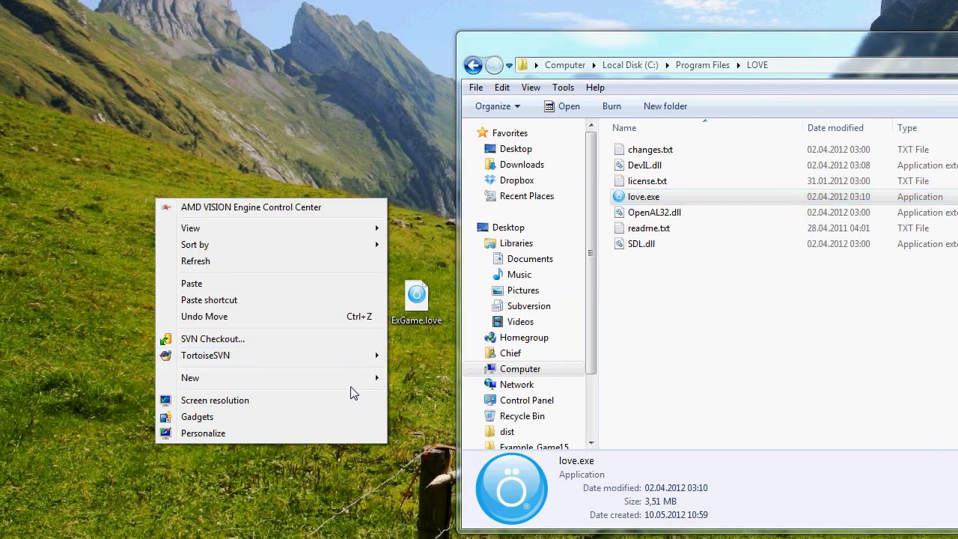
left_click(191, 377)
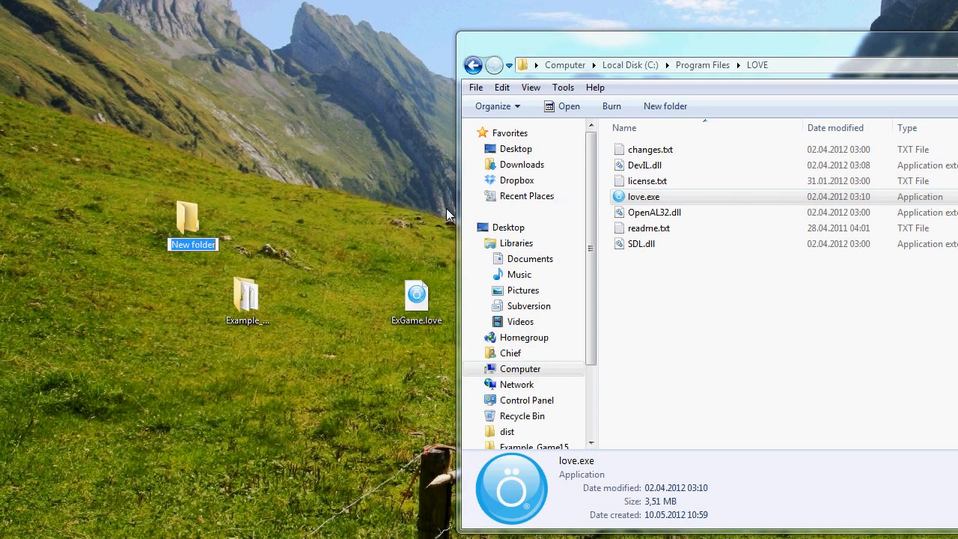
mouse_move(270, 249)
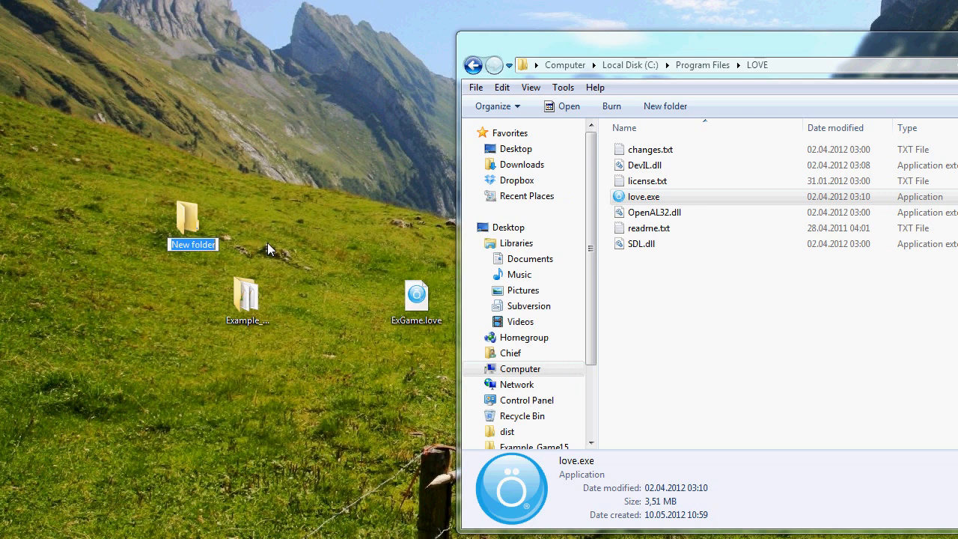
type("E")
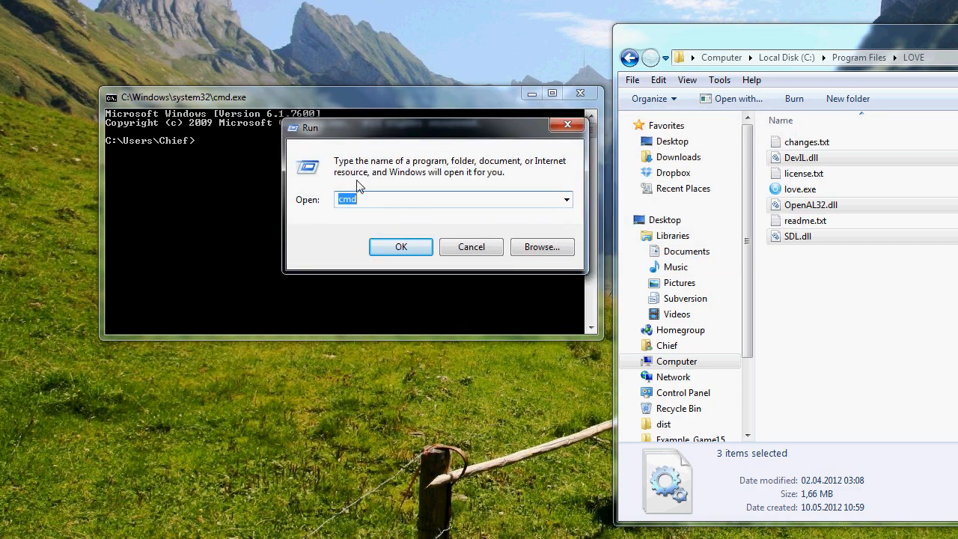
Run copy /b combining love.exe and ExGame.love into ExampleGame.exe.
left_click(400, 246)
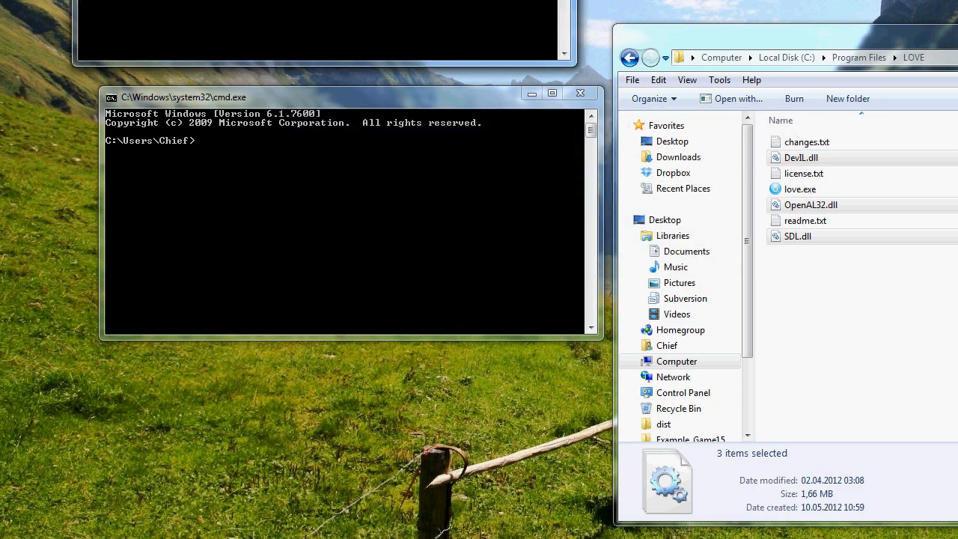
left_click(337, 96)
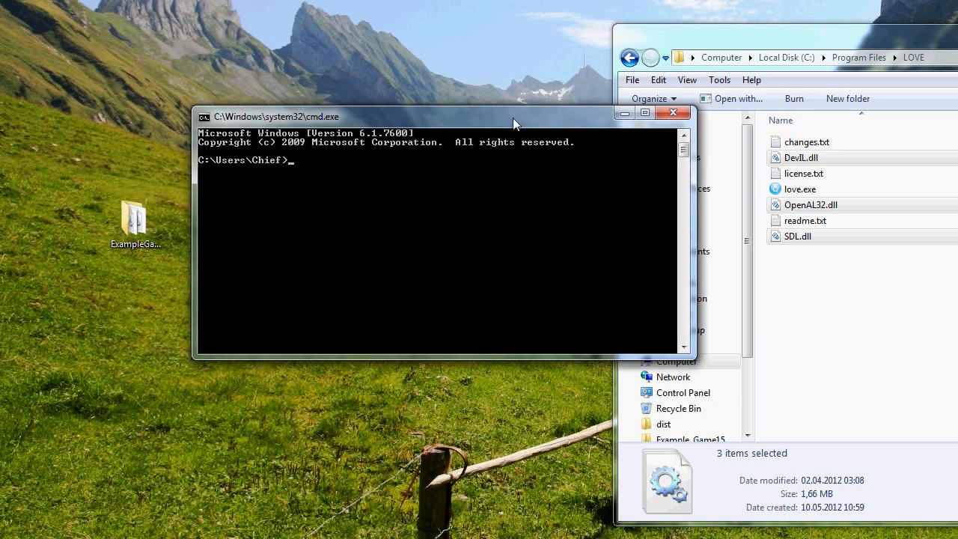
type("copy /b")
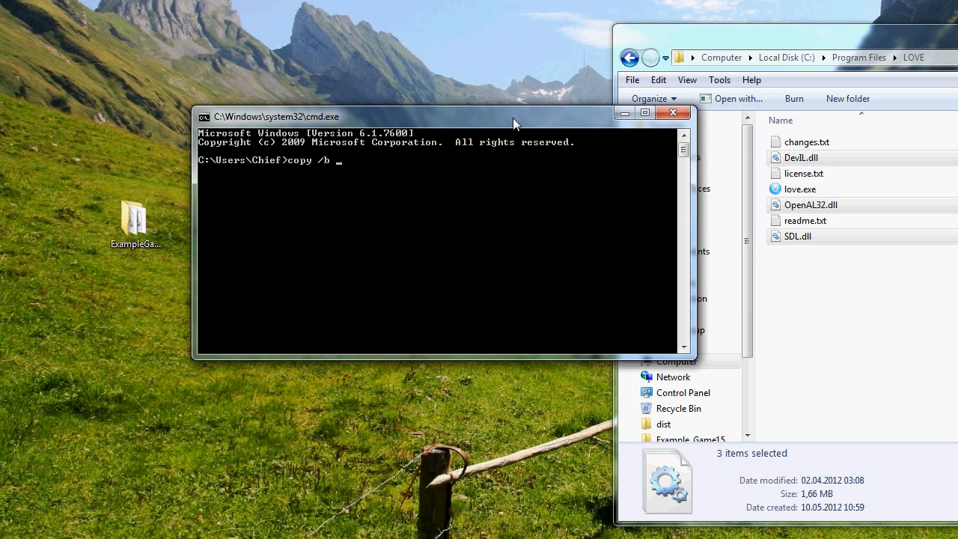
left_click(799, 188)
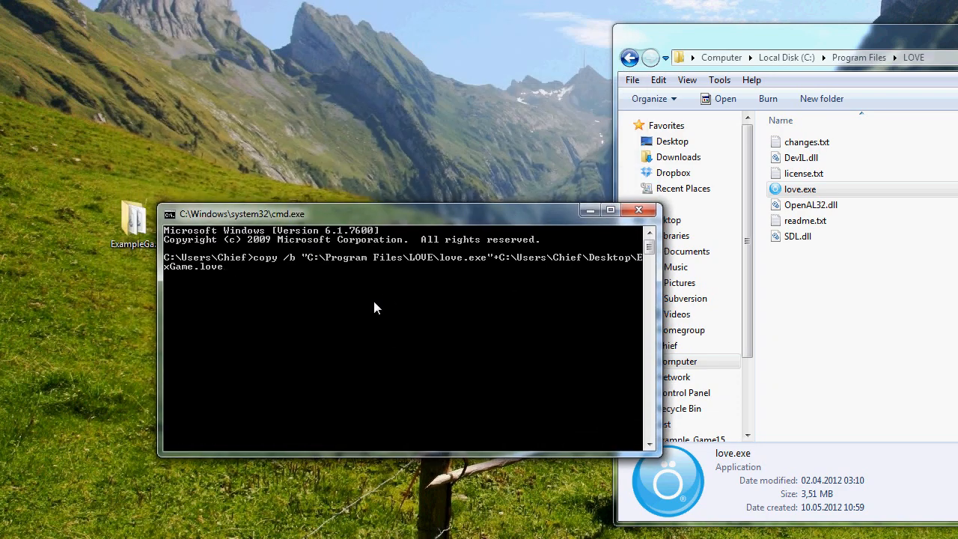
type("Examp")
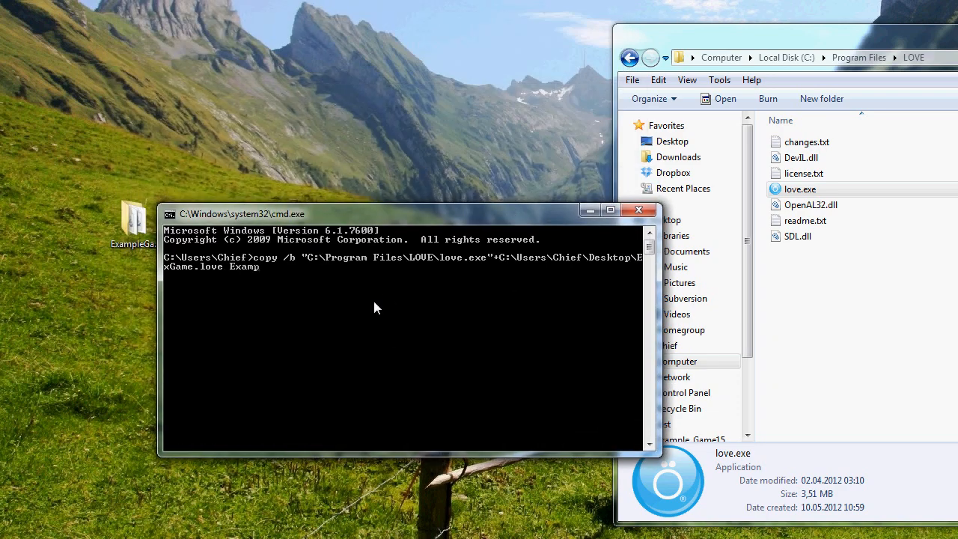
type("leGame.exe")
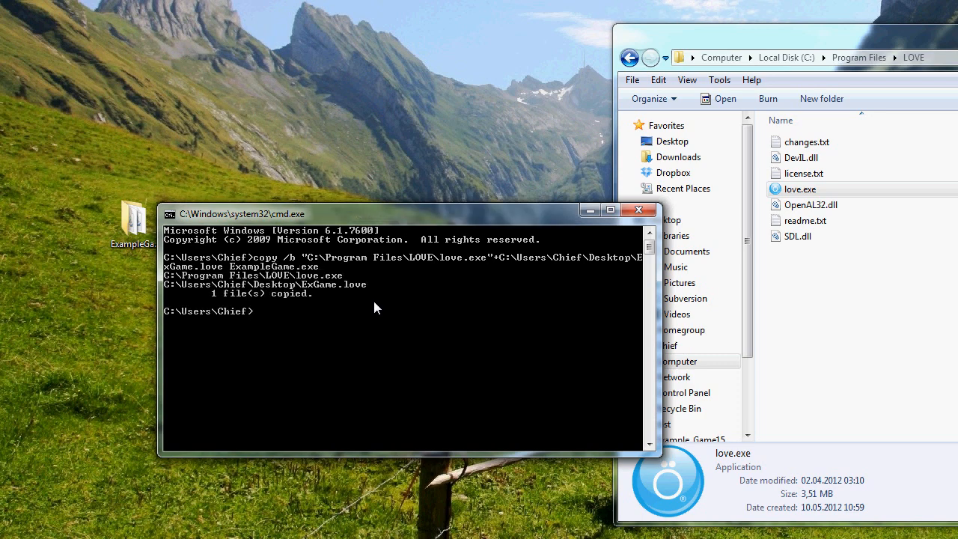
mouse_move(314, 306)
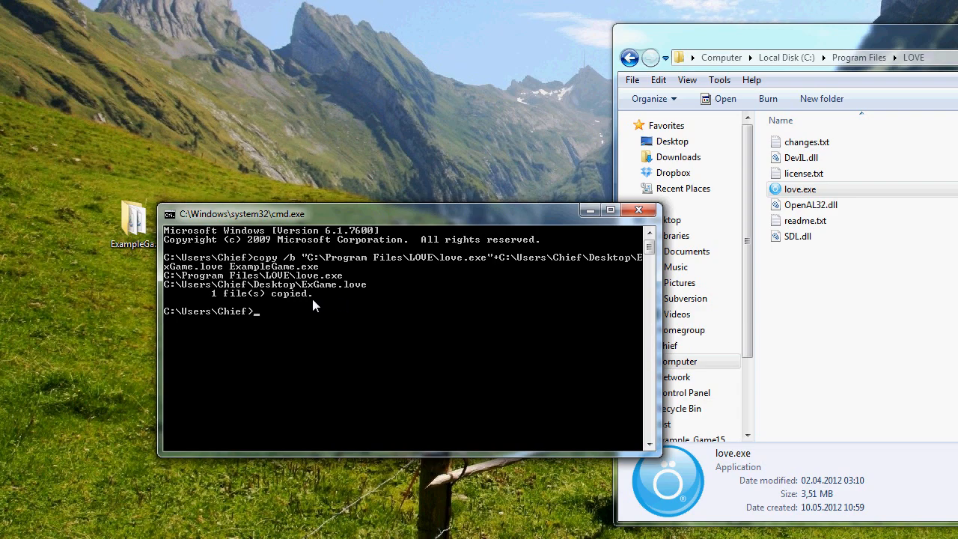
mouse_move(384, 222)
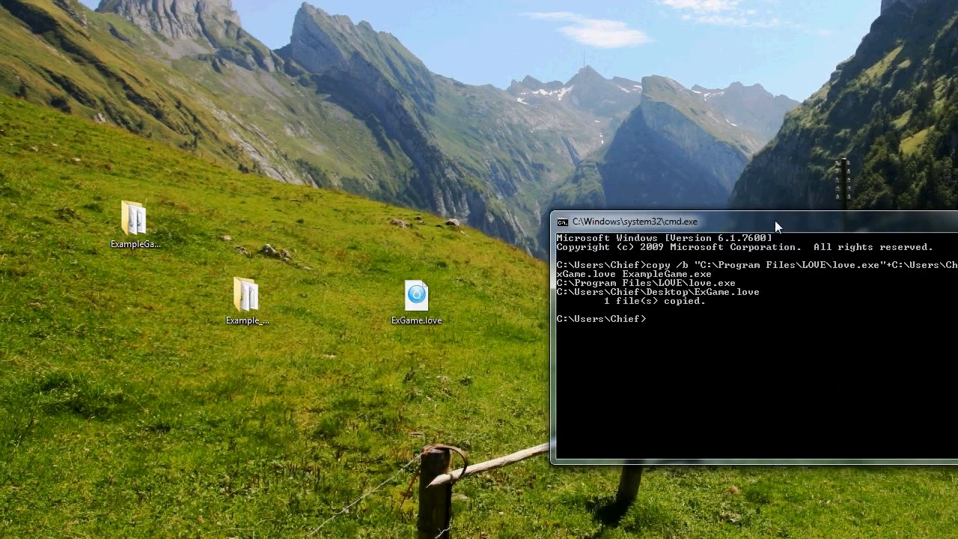
left_click_drag(756, 221, 464, 170)
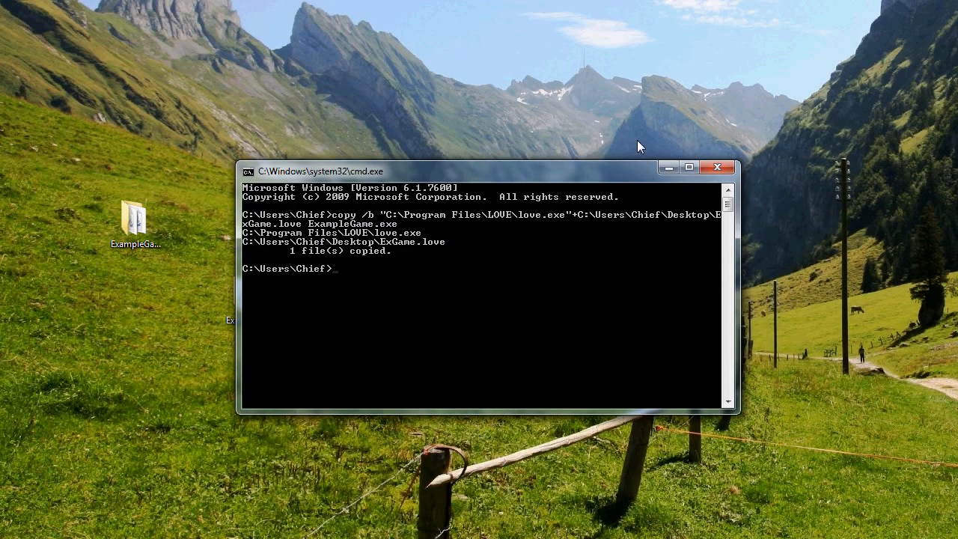
mouse_move(738, 106)
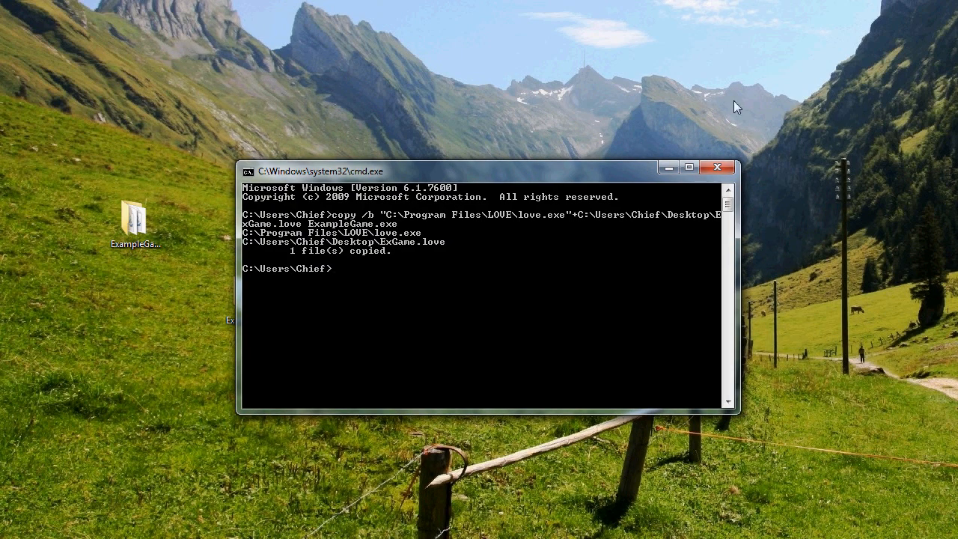
left_click_drag(487, 169, 423, 211)
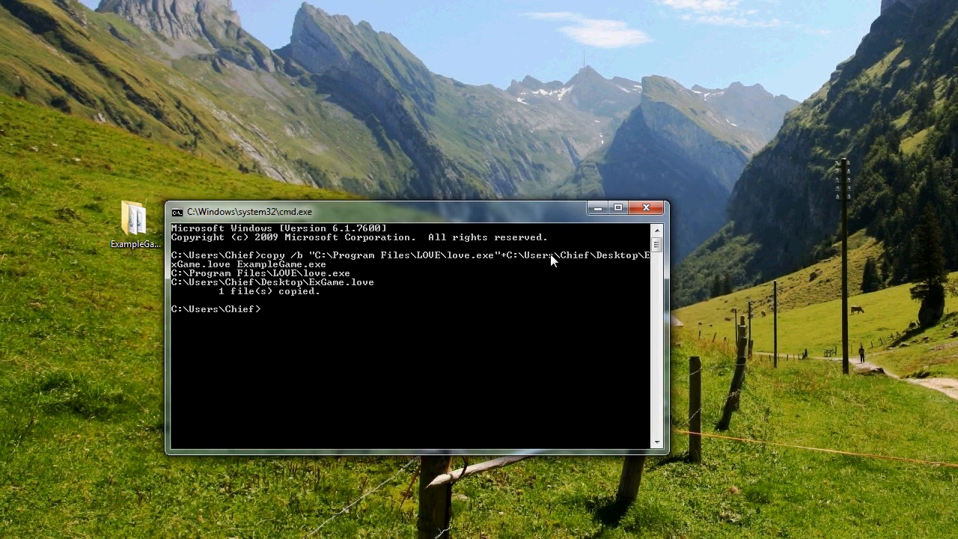
mouse_move(625, 271)
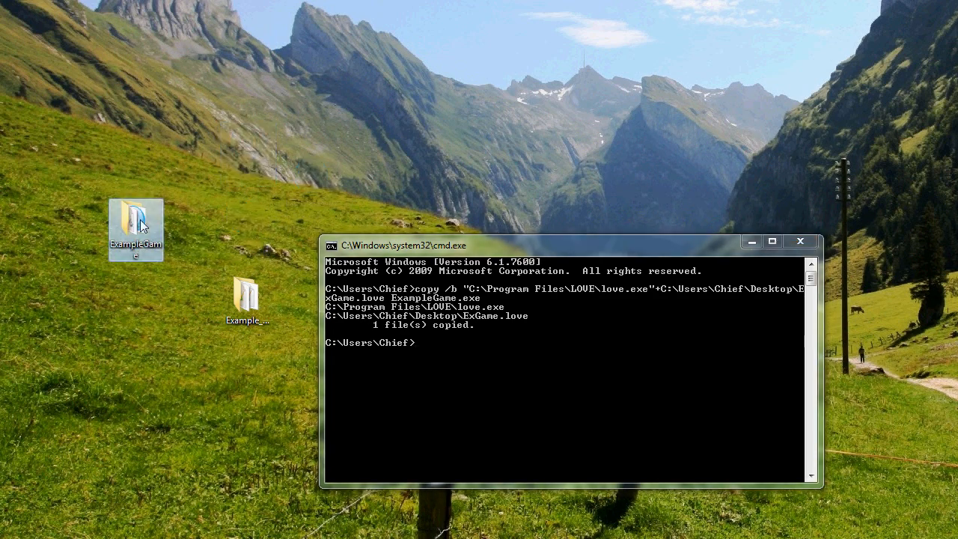
Open the desktop ExampleGame folder and select ExampleGame.exe to check its details.
double_click(136, 217)
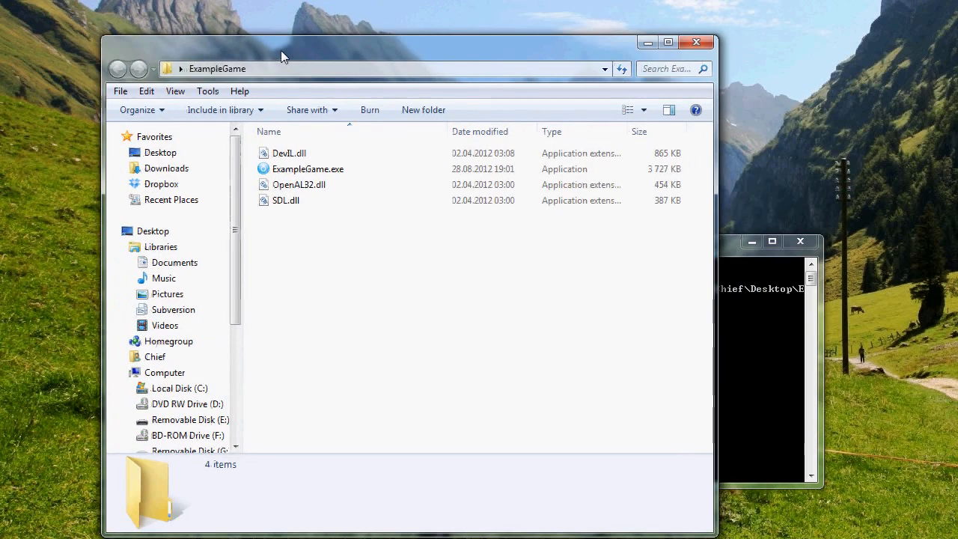
left_click(308, 169)
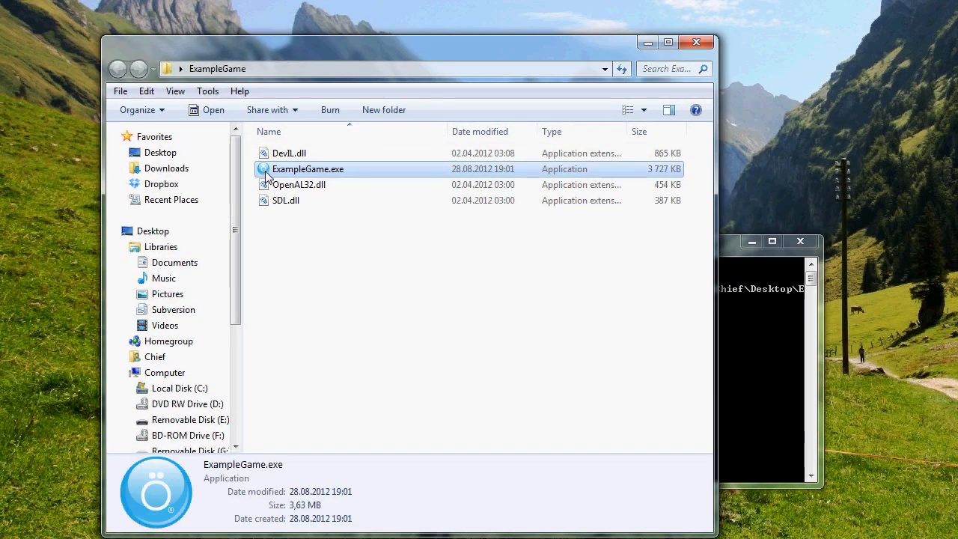
mouse_move(270, 174)
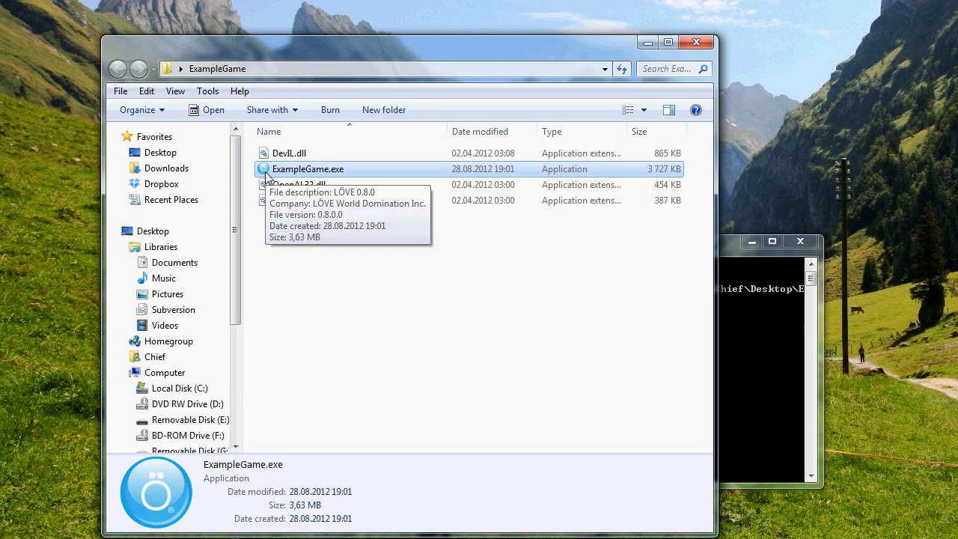
mouse_move(273, 174)
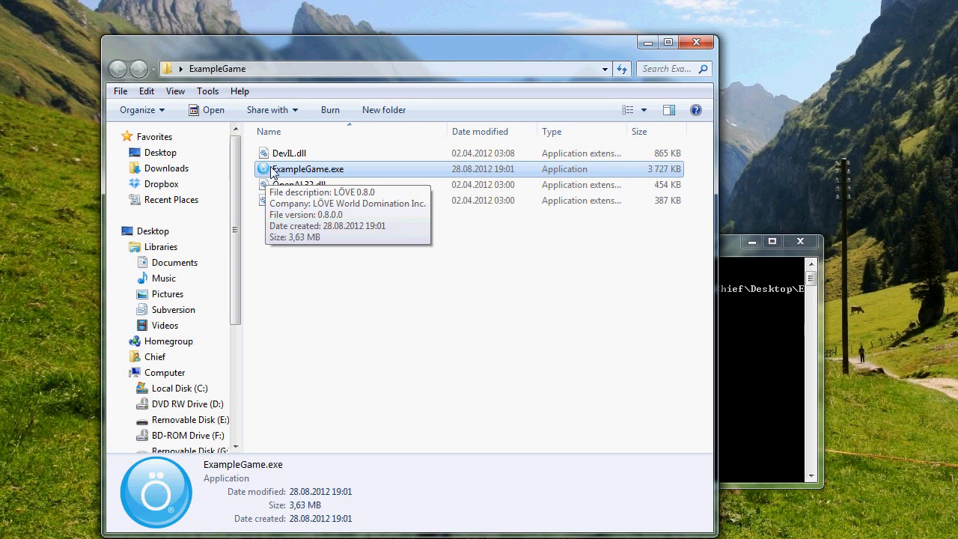
mouse_move(281, 176)
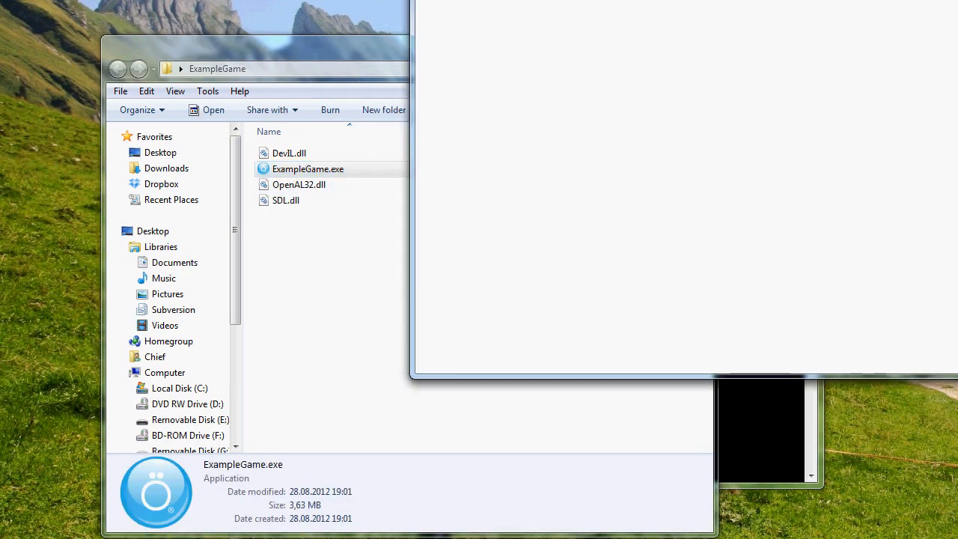
Launch ExampleGame.exe from the ExampleGame folder to test the fused game.
double_click(308, 168)
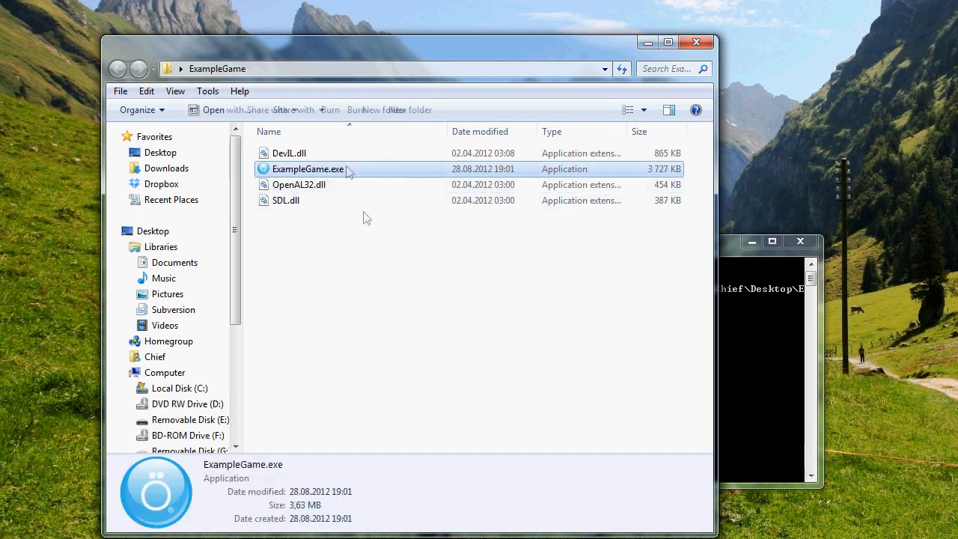
key("ctrl+a")
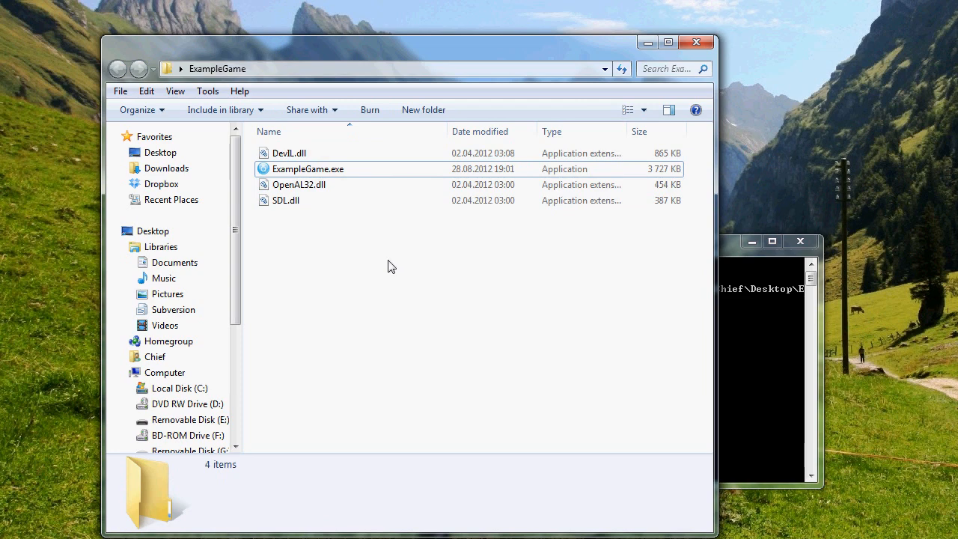
mouse_move(493, 216)
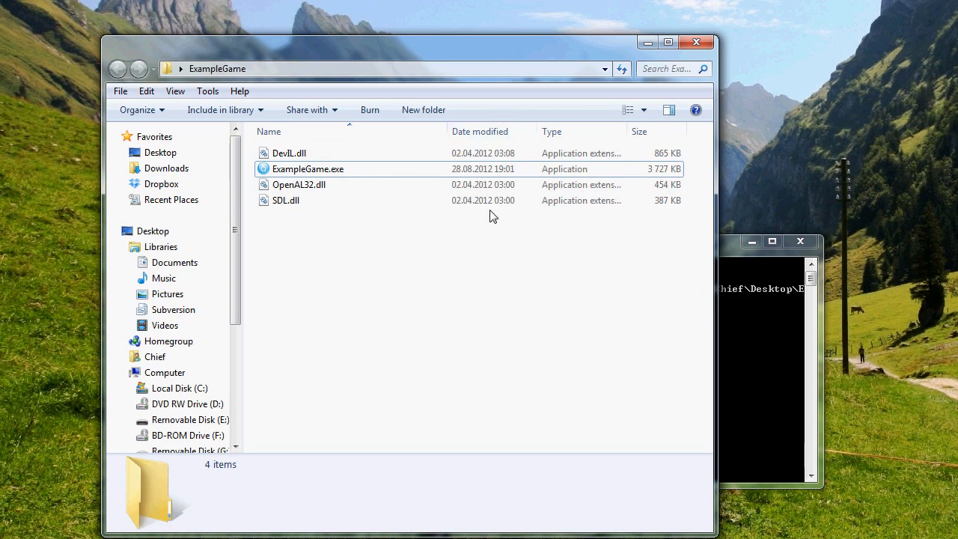
mouse_move(430, 242)
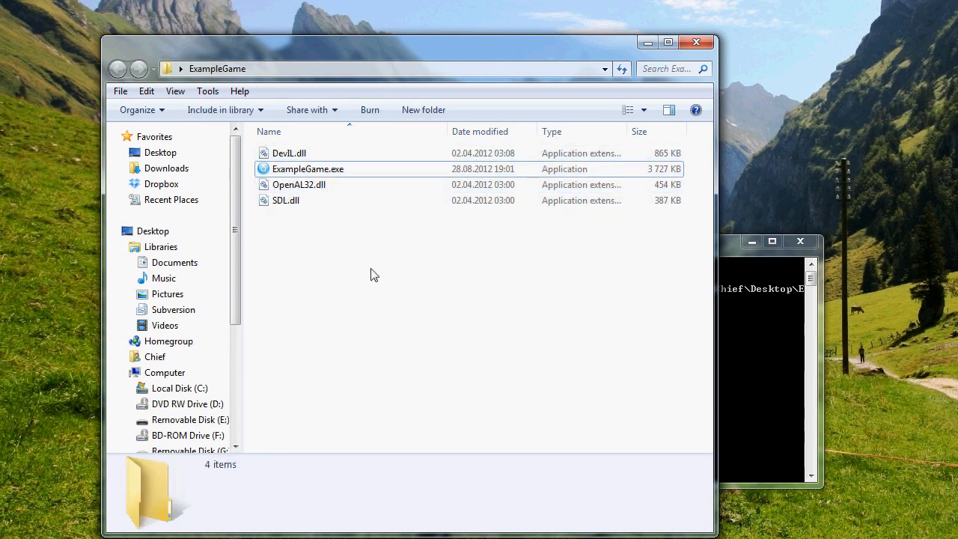
left_click(307, 169)
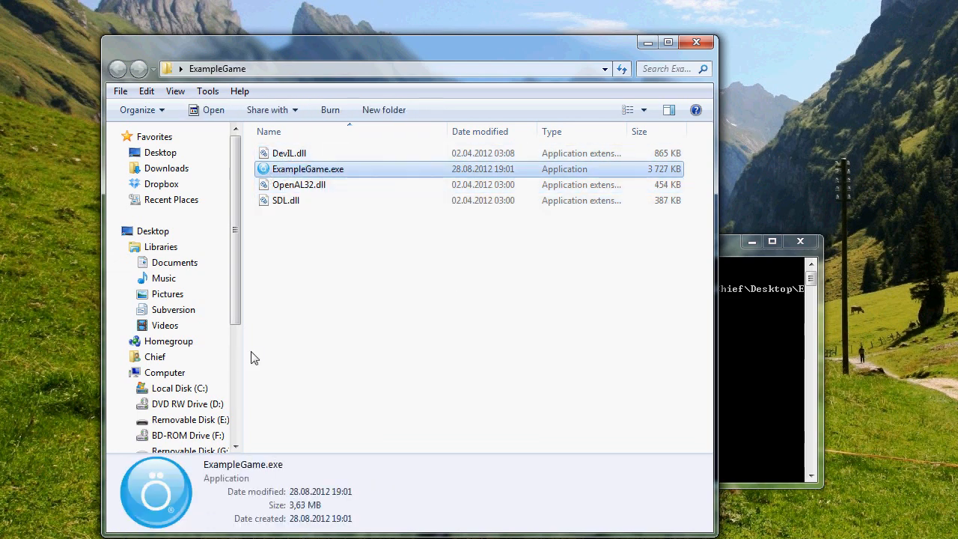
mouse_move(360, 378)
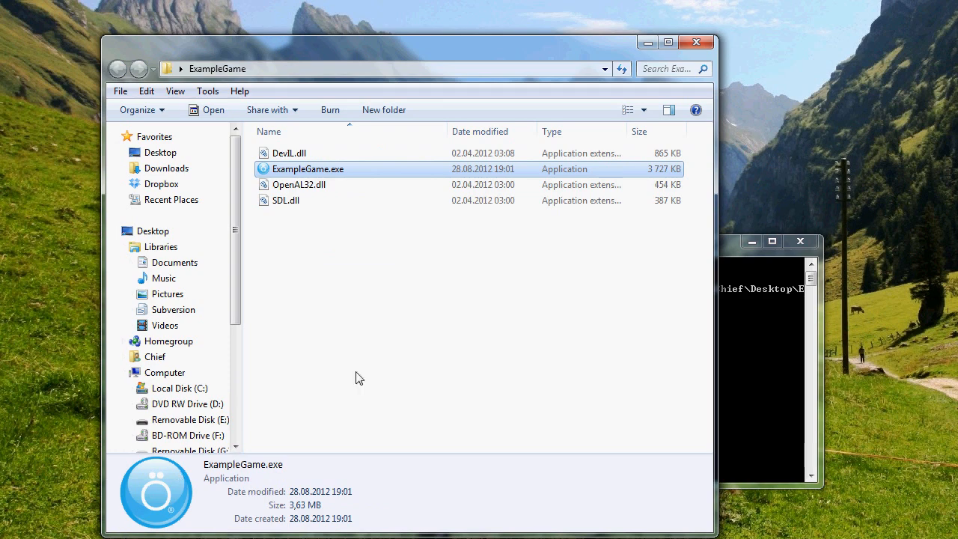
mouse_move(341, 174)
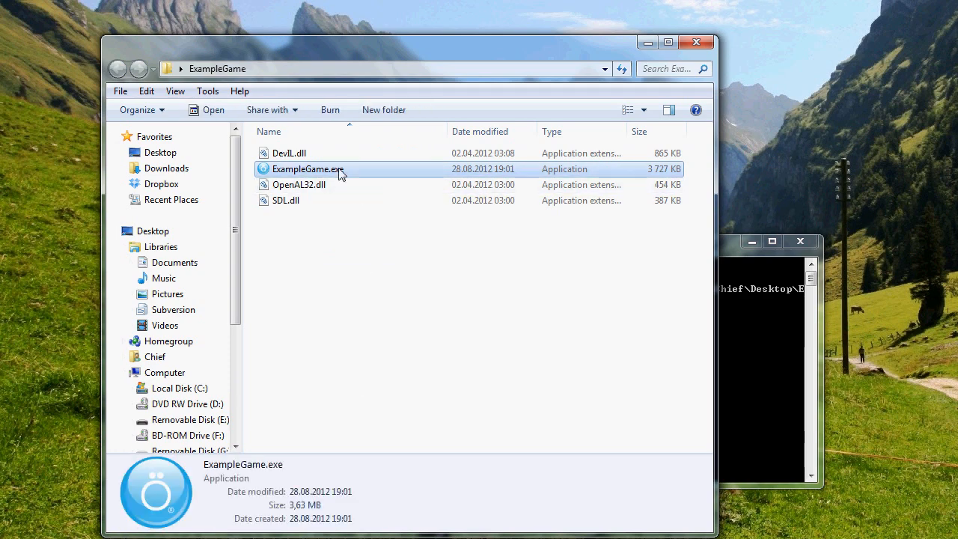